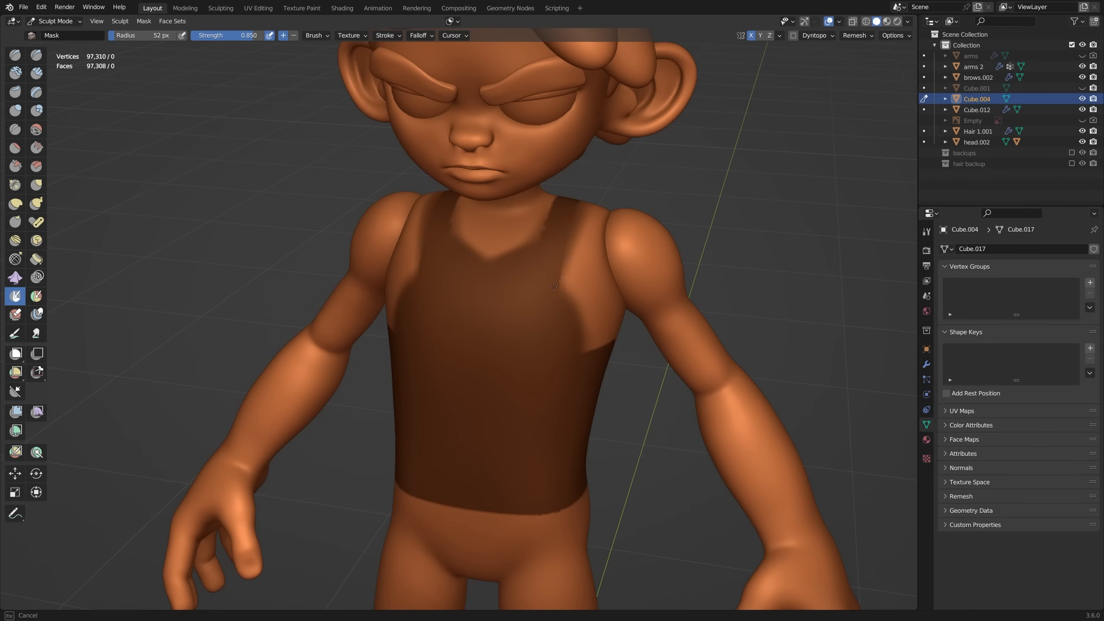
Paint more of the t-shirt mask across the character's chest and belly.
{"action": "left_click_drag", "start_coordinate": [557, 288], "coordinate": [524, 305]}
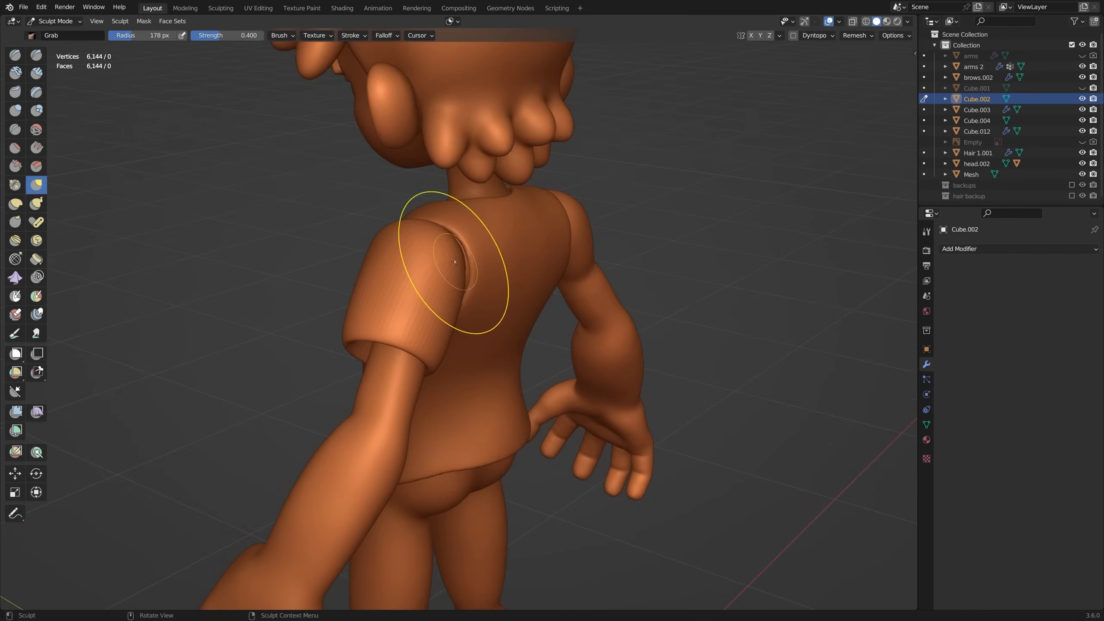
Pull the shirt sleeve outward over the shoulder with the Grab brush.
{"action": "left_click_drag", "start_coordinate": [454, 264], "coordinate": [430, 270]}
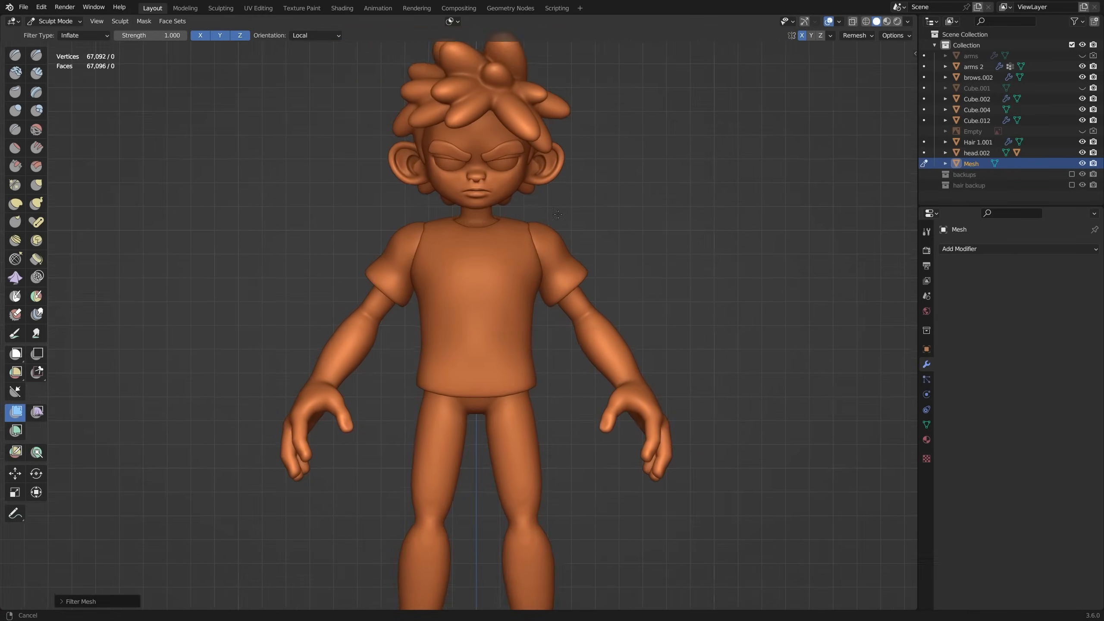
{"action": "left_click", "coordinate": [52, 20]}
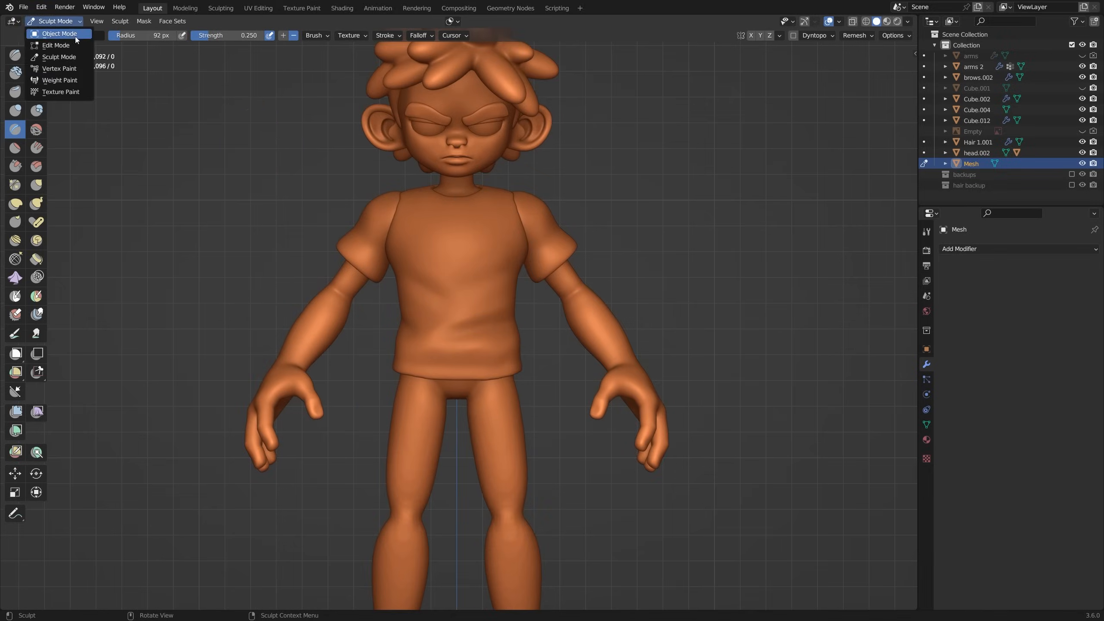
Return to Object Mode and enable X symmetry in Quad Remesher.
{"action": "left_click", "coordinate": [59, 34]}
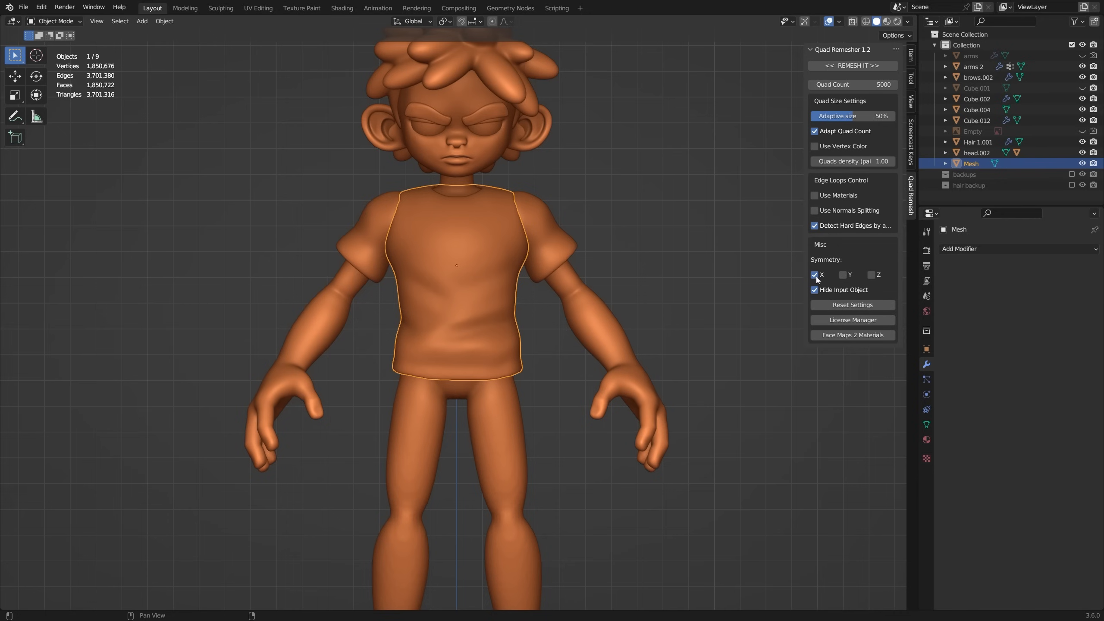
{"action": "left_click", "coordinate": [851, 65]}
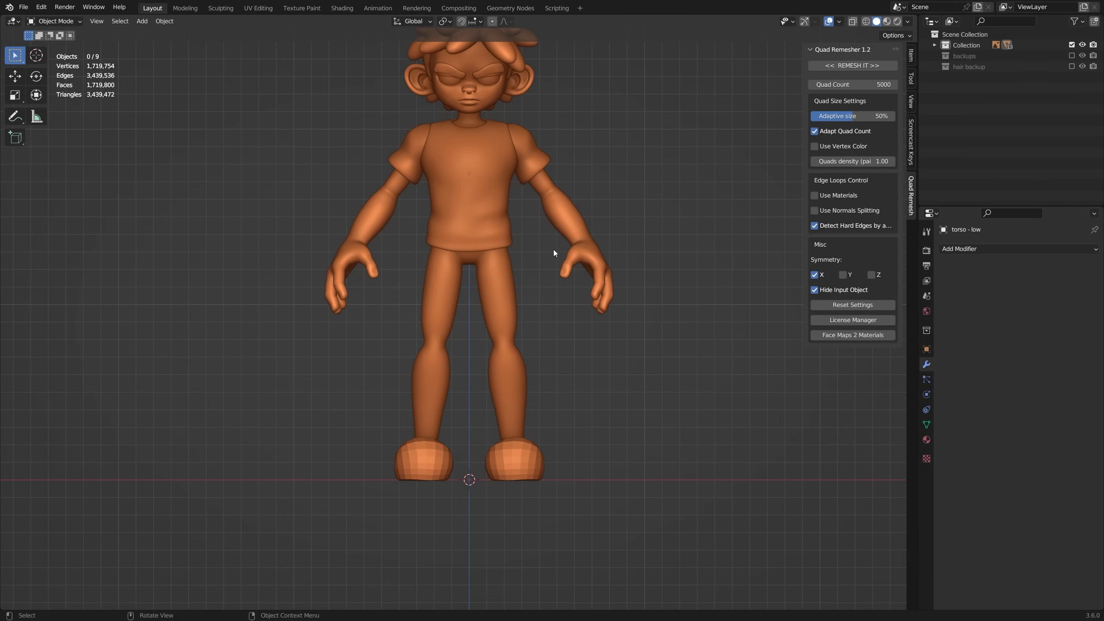
Separate the duplicated hip and leg faces into their own trousers object.
{"action": "key", "text": "Tab"}
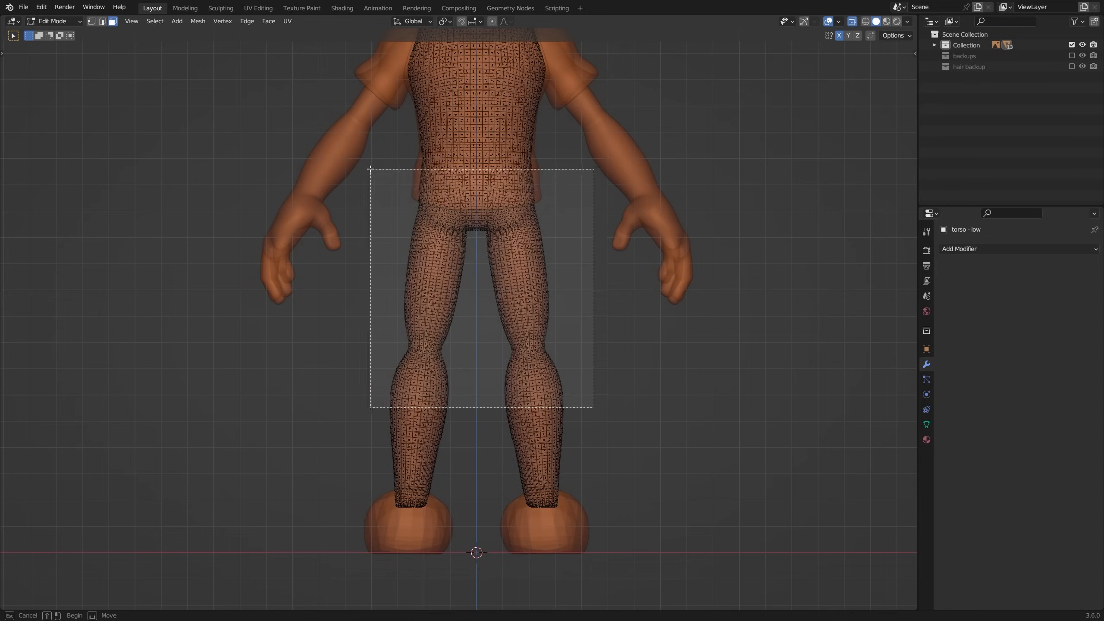
{"action": "key", "text": "p"}
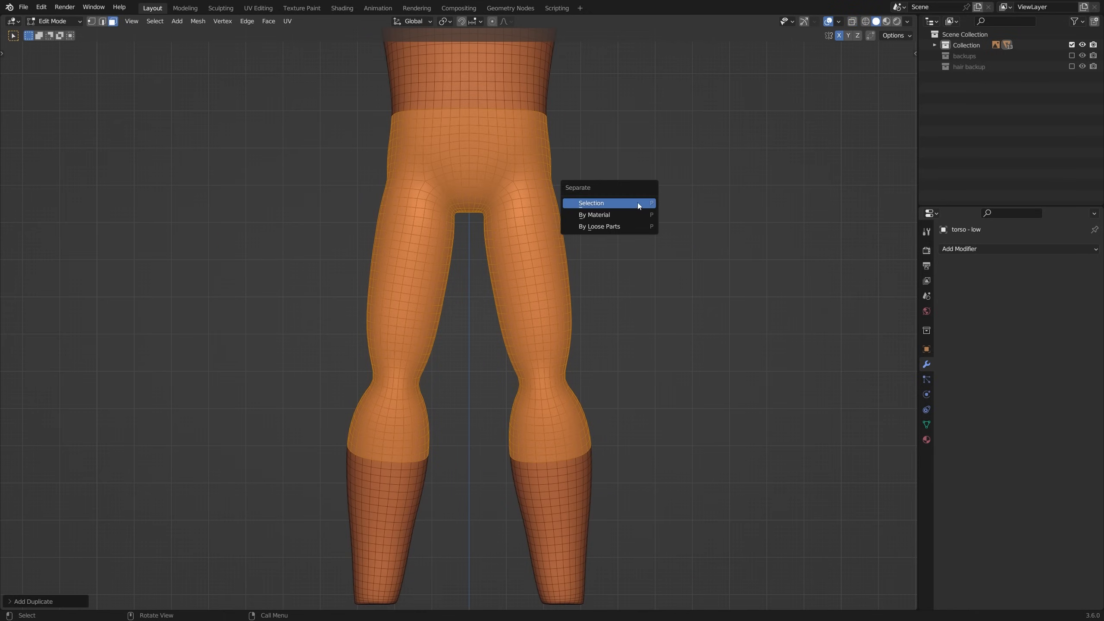
{"action": "left_click", "coordinate": [591, 202]}
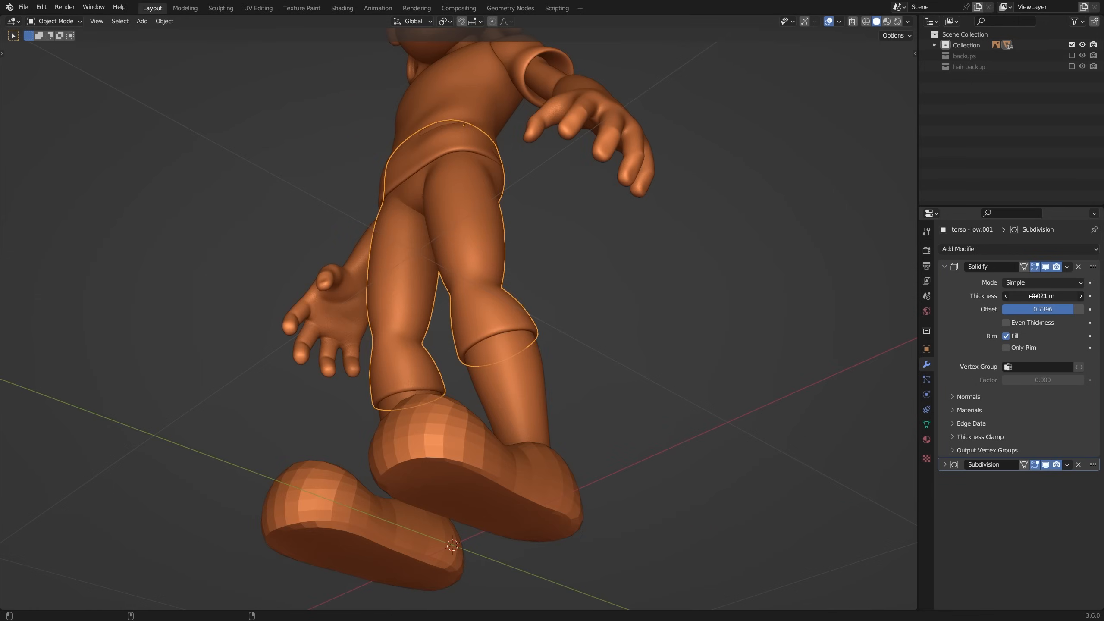